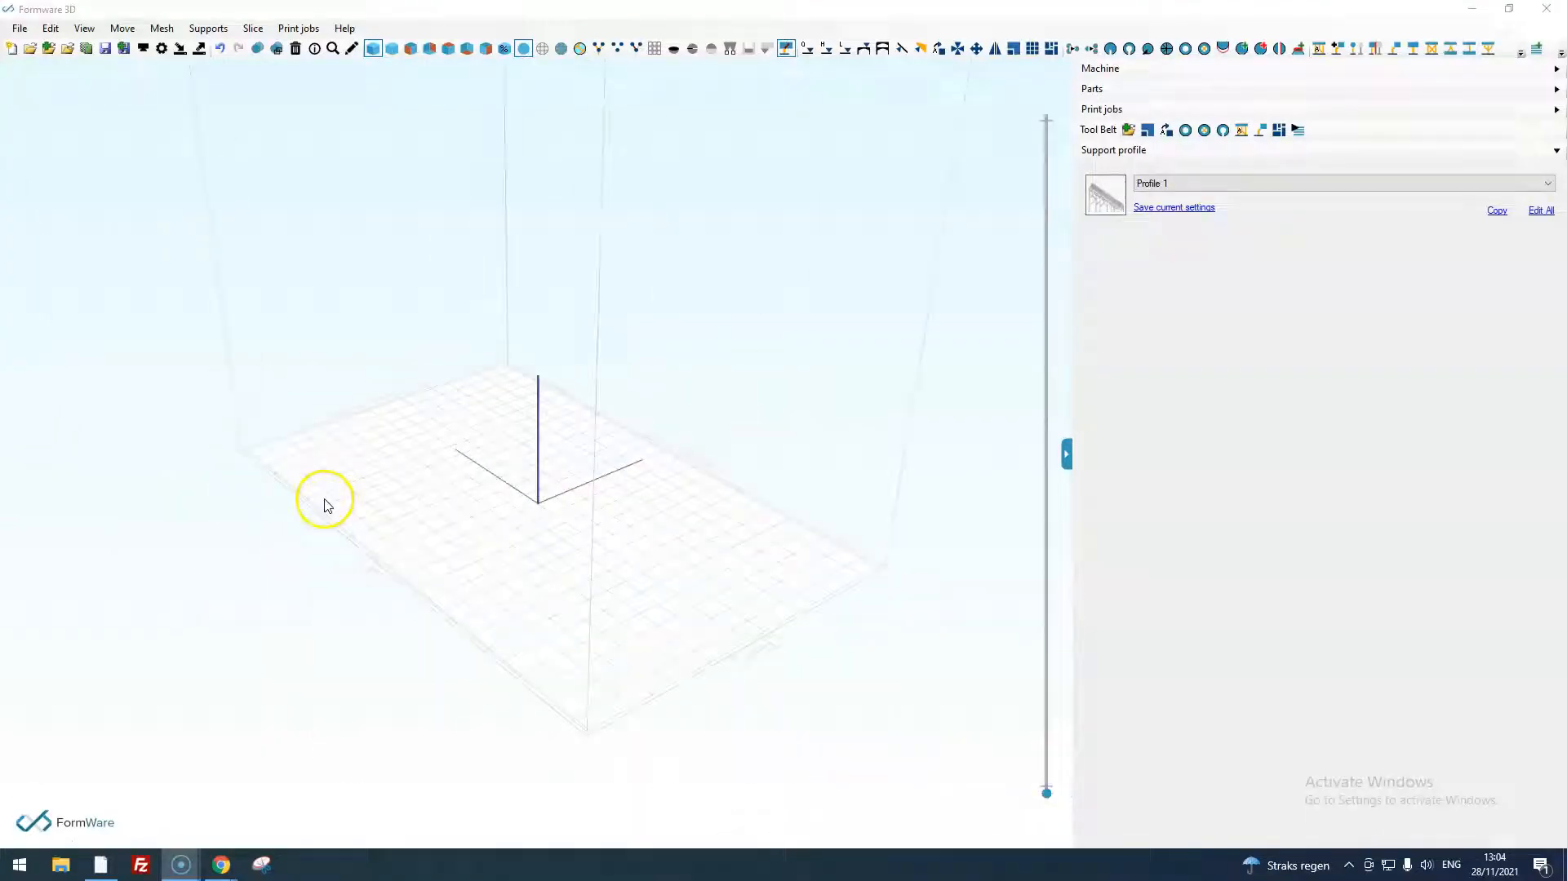
mouse_move(350, 369)
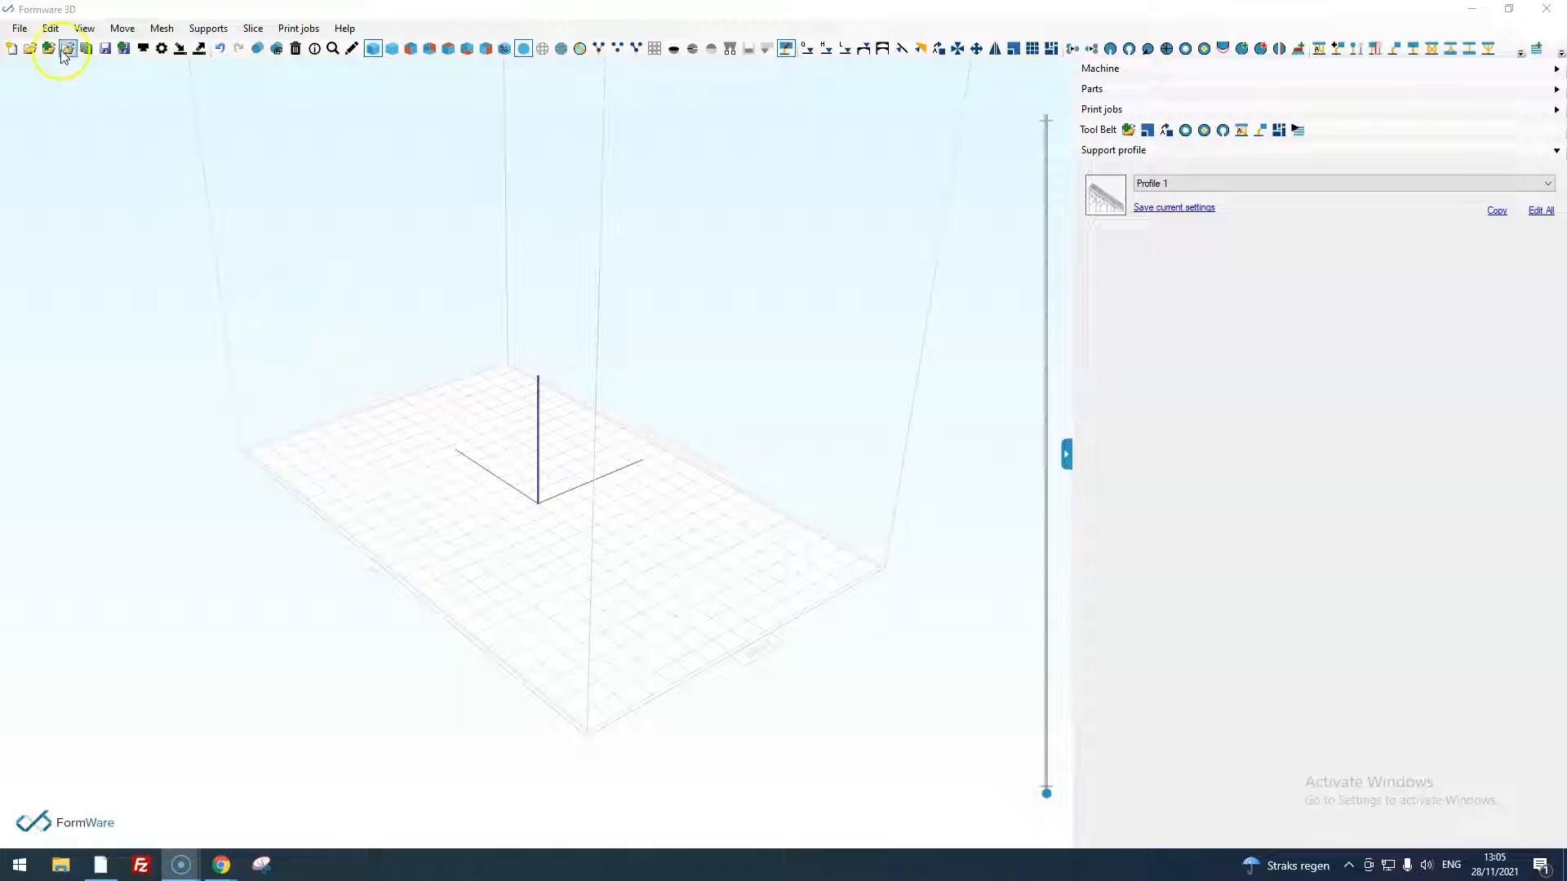
Import the ring_lucy STL so the ring model sits on the build platform.
click(65, 48)
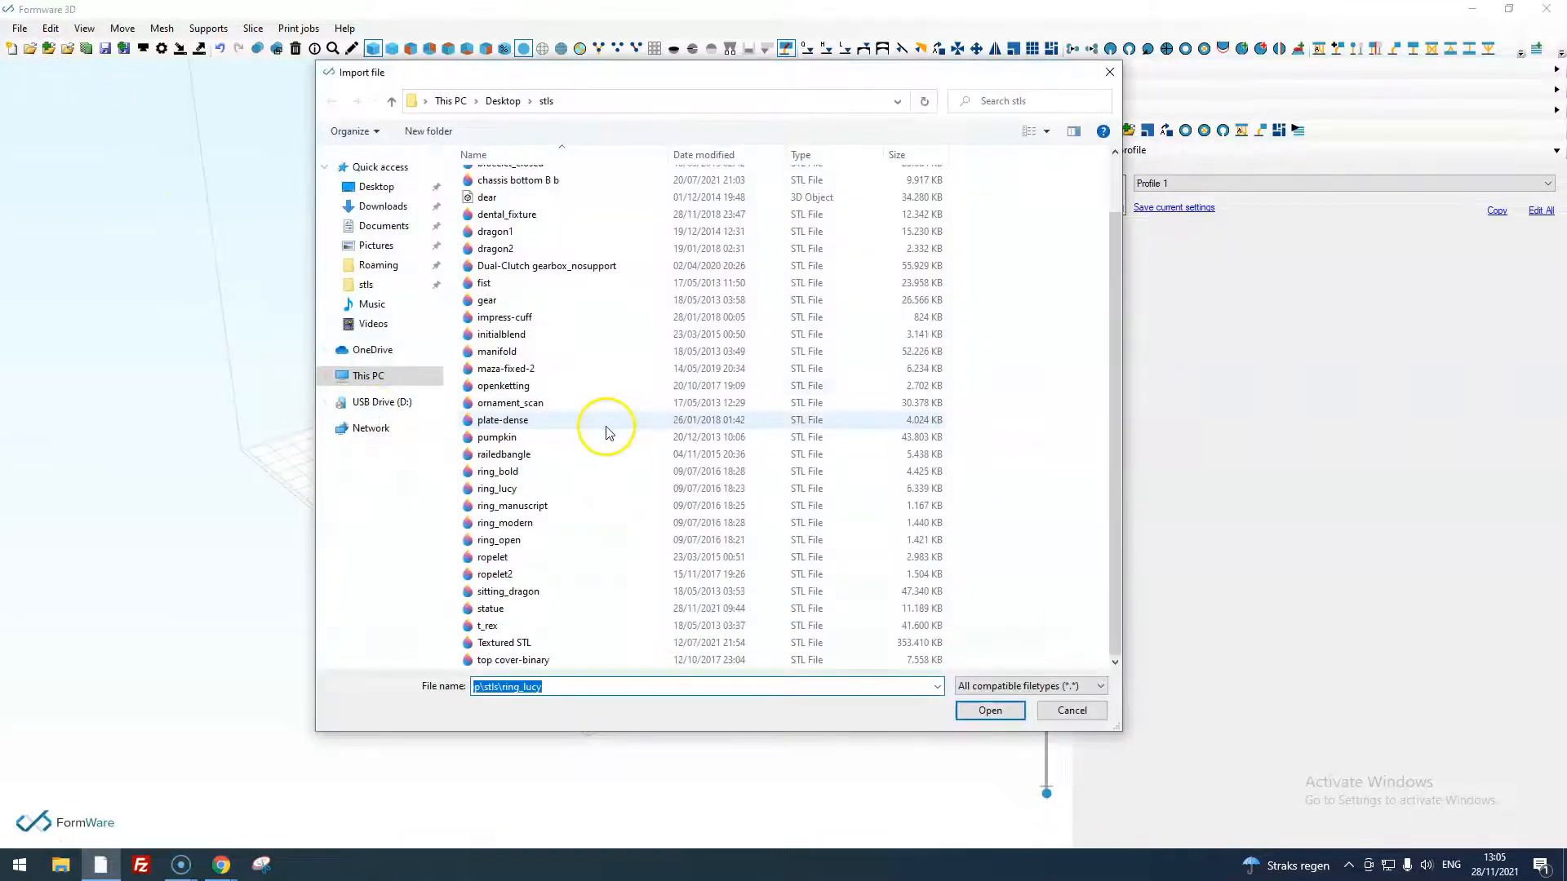
click(989, 710)
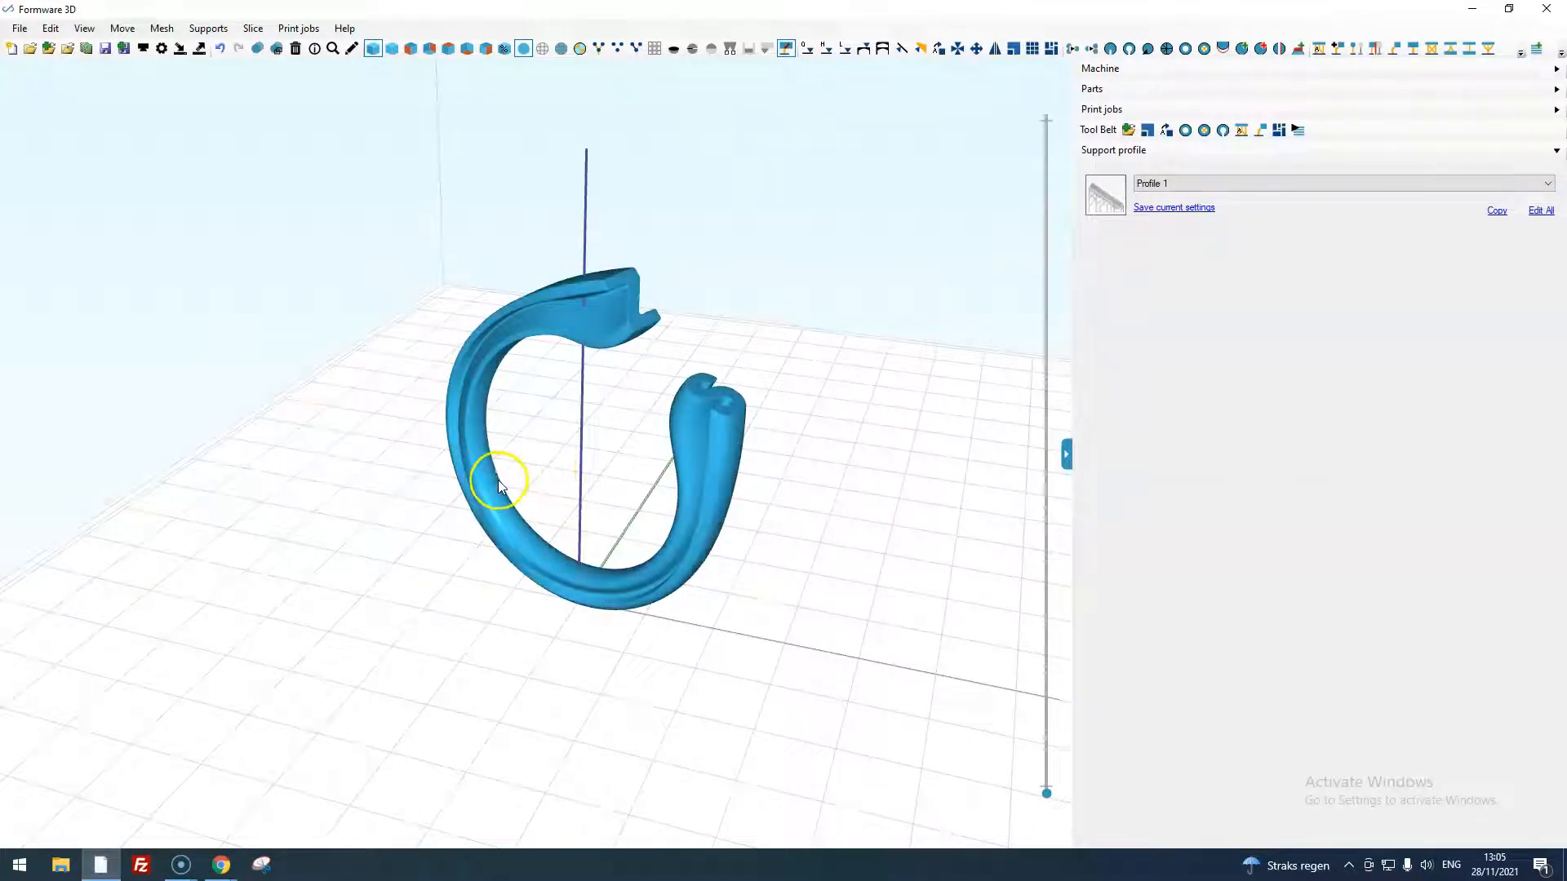
Run a mesh diagnosis on the ring, revealing naked edges, 2 planar holes and 2 disjoint parts.
click(160, 28)
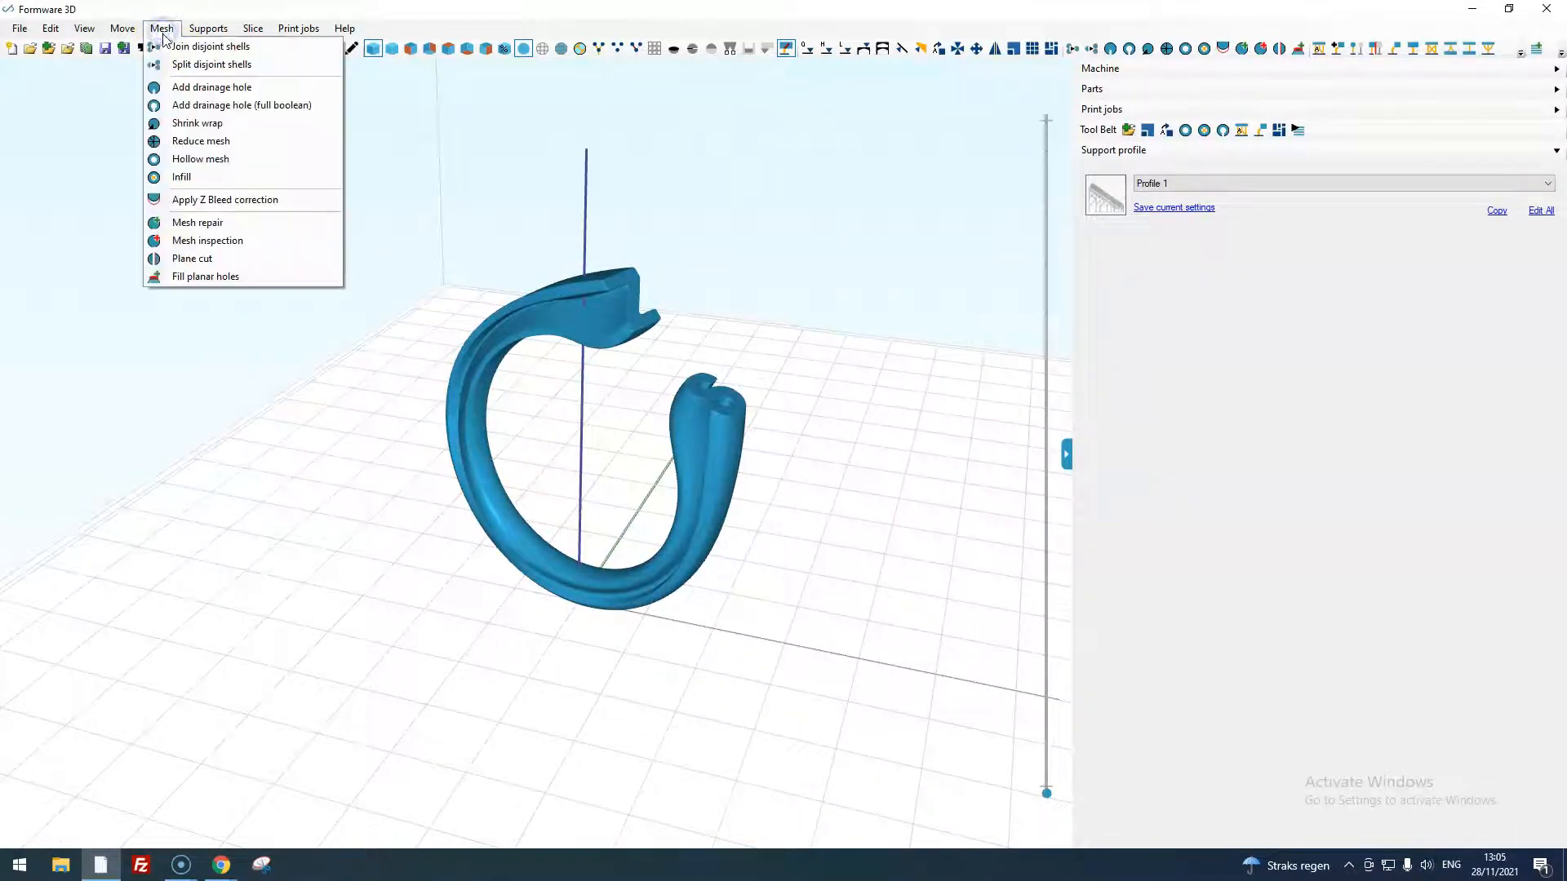
mouse_move(202, 241)
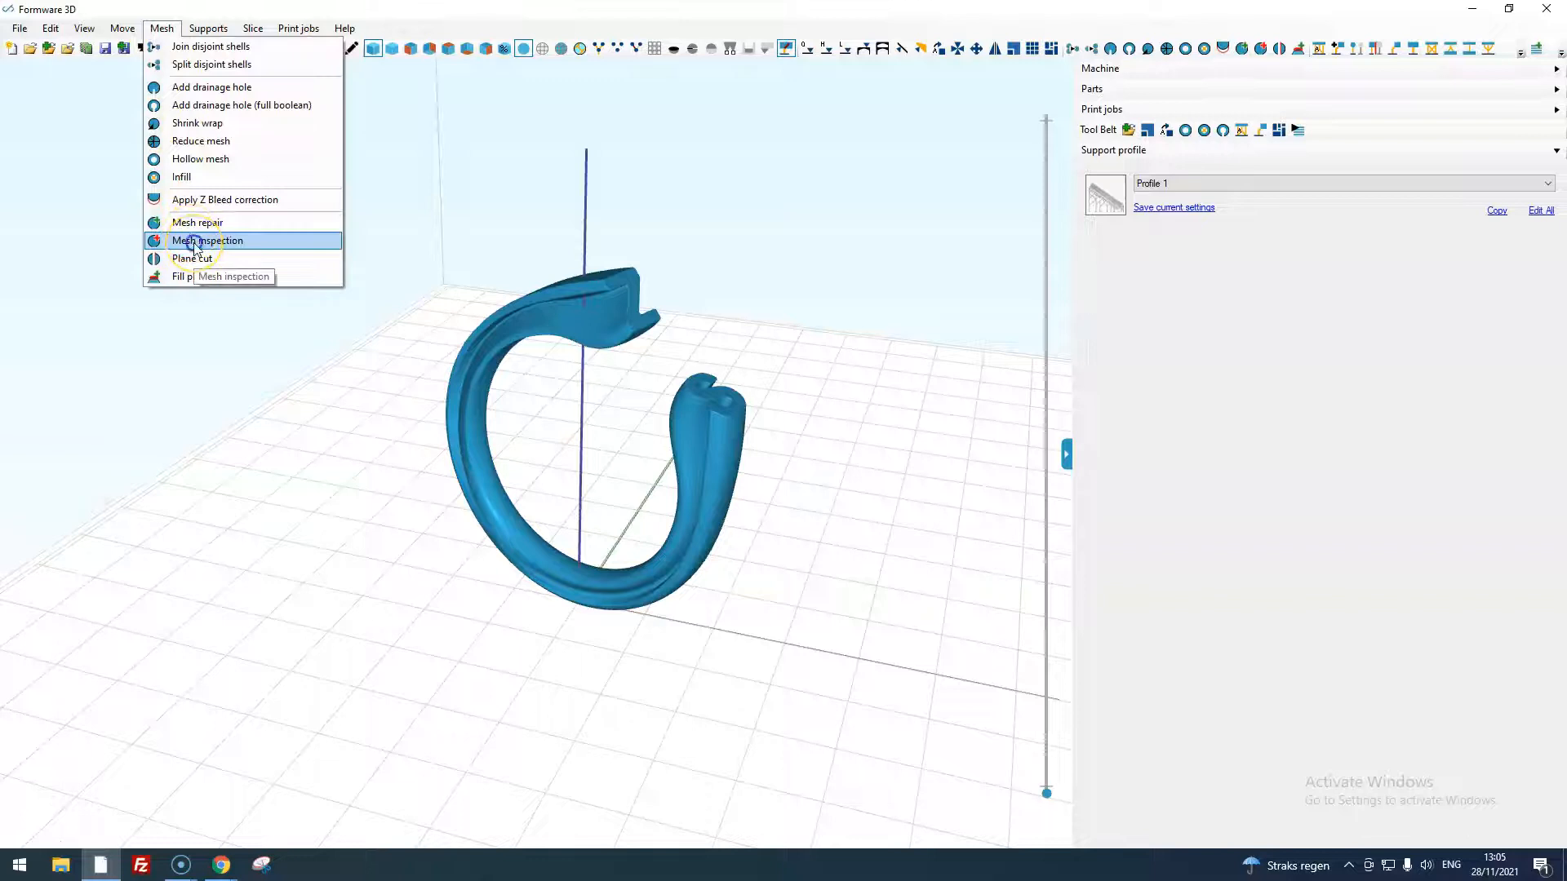
click(209, 240)
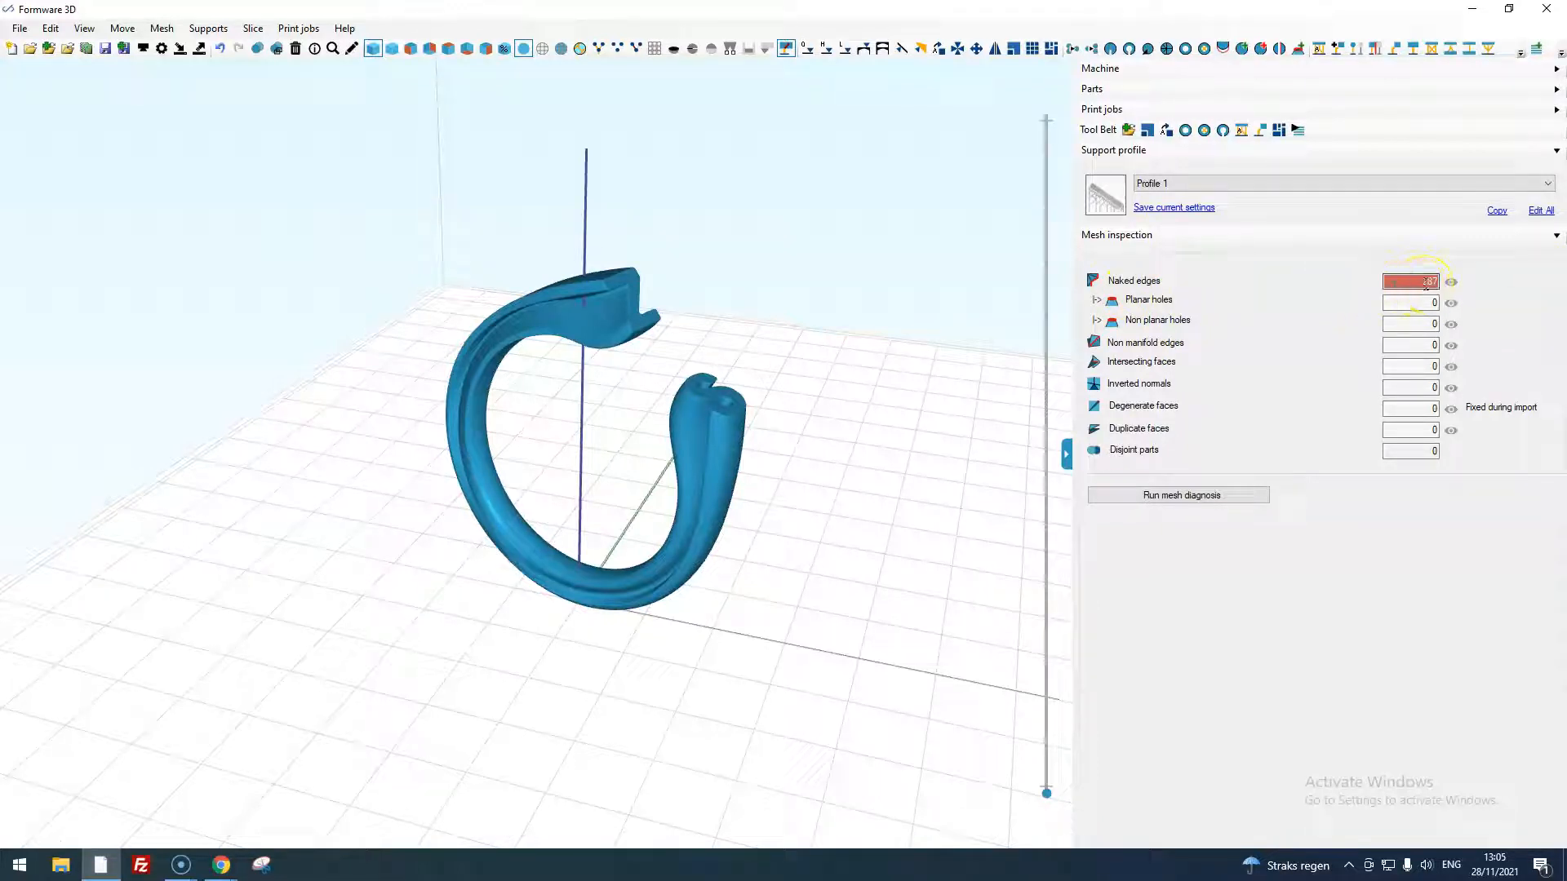
mouse_move(1315, 438)
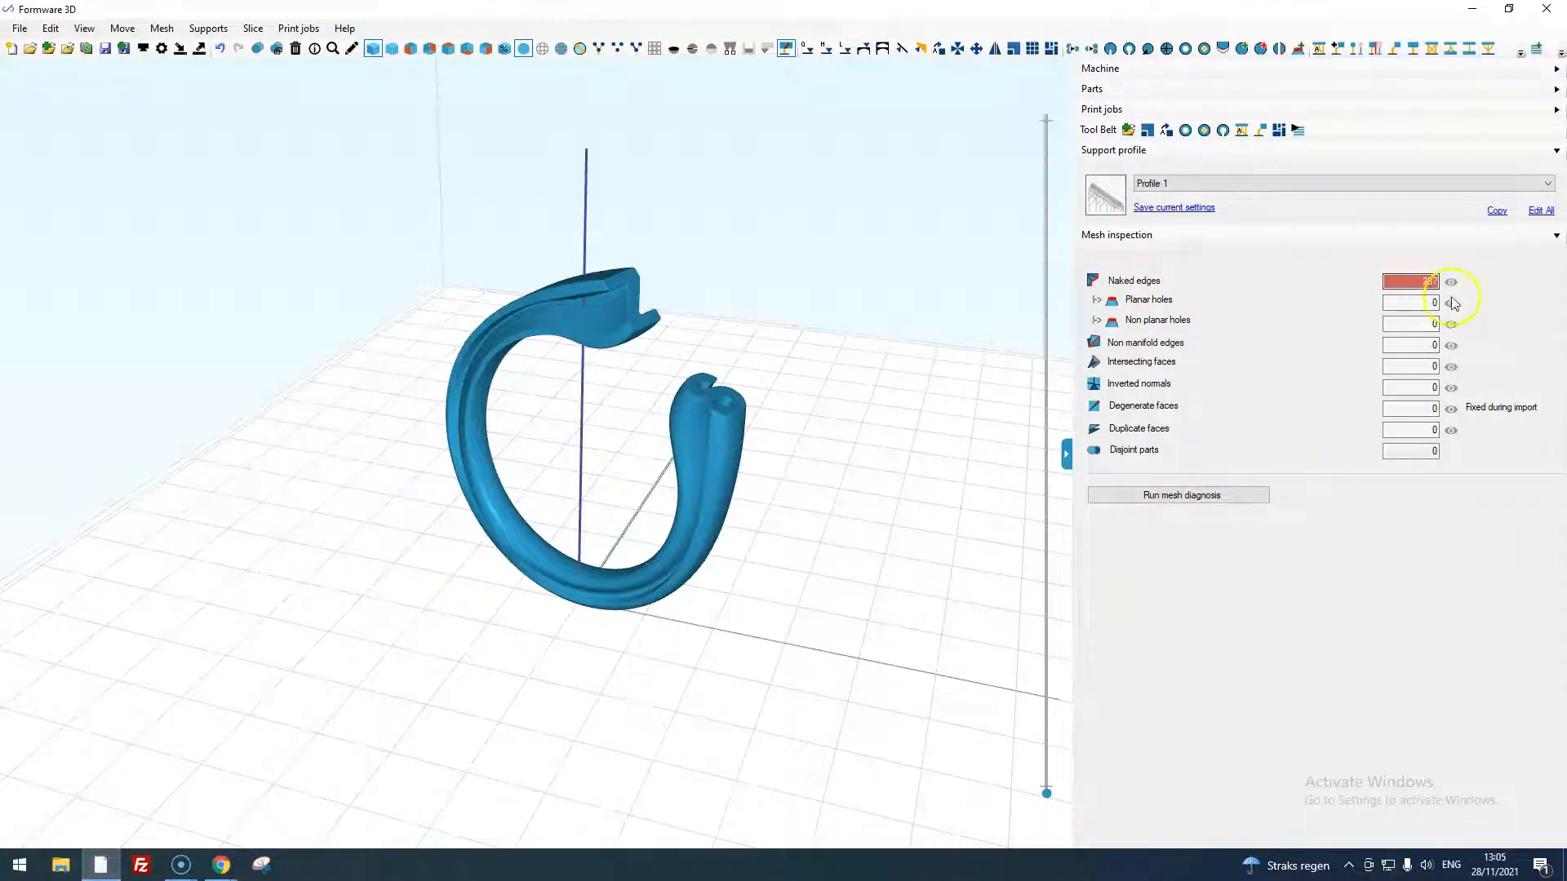
click(1178, 496)
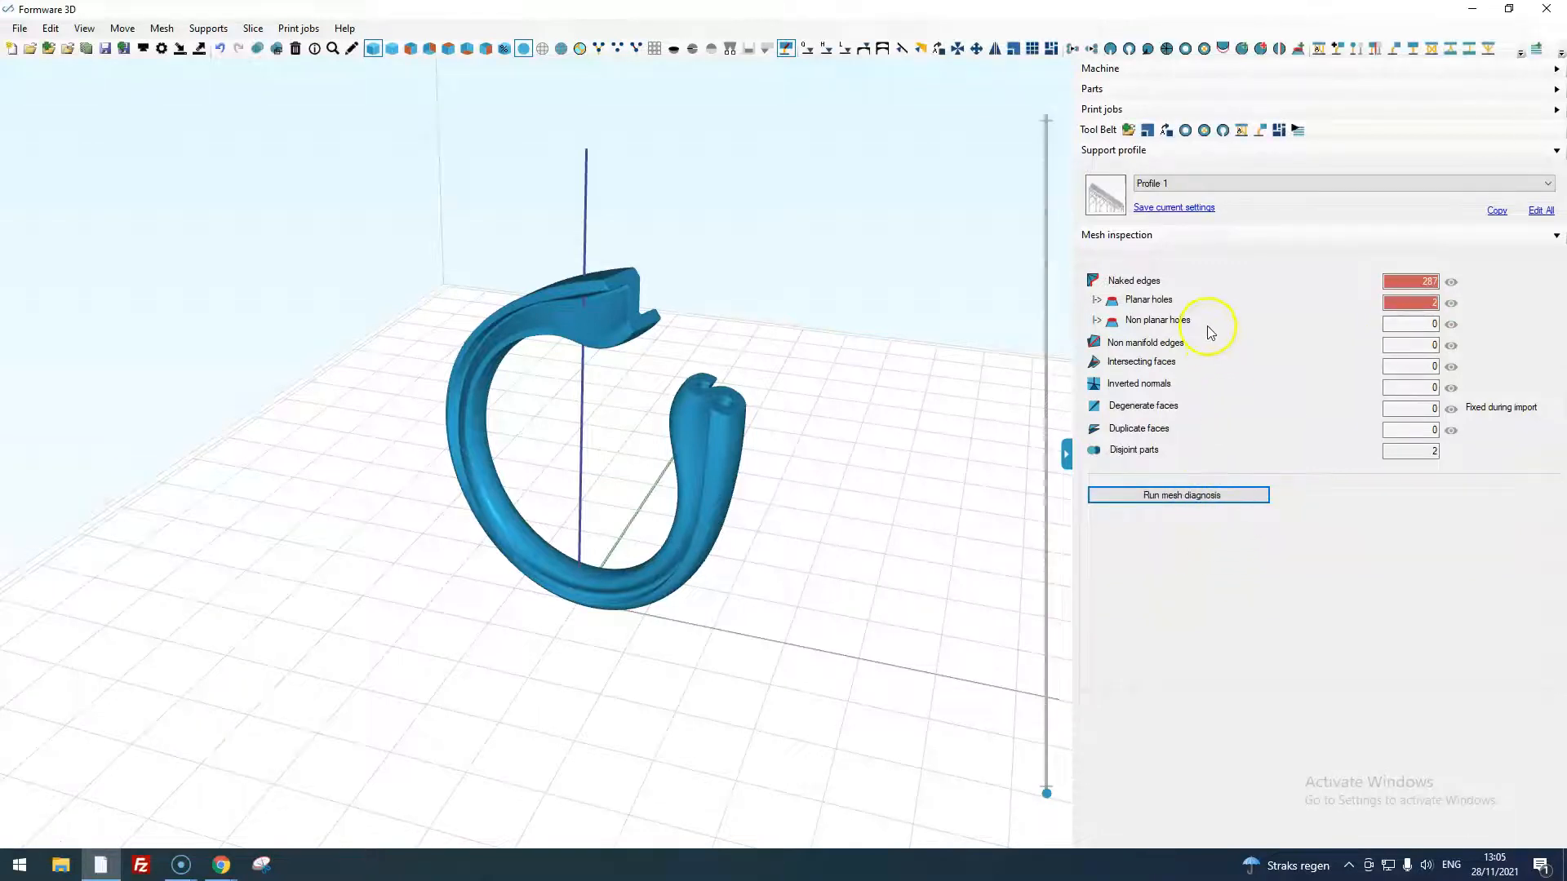
mouse_move(1149, 303)
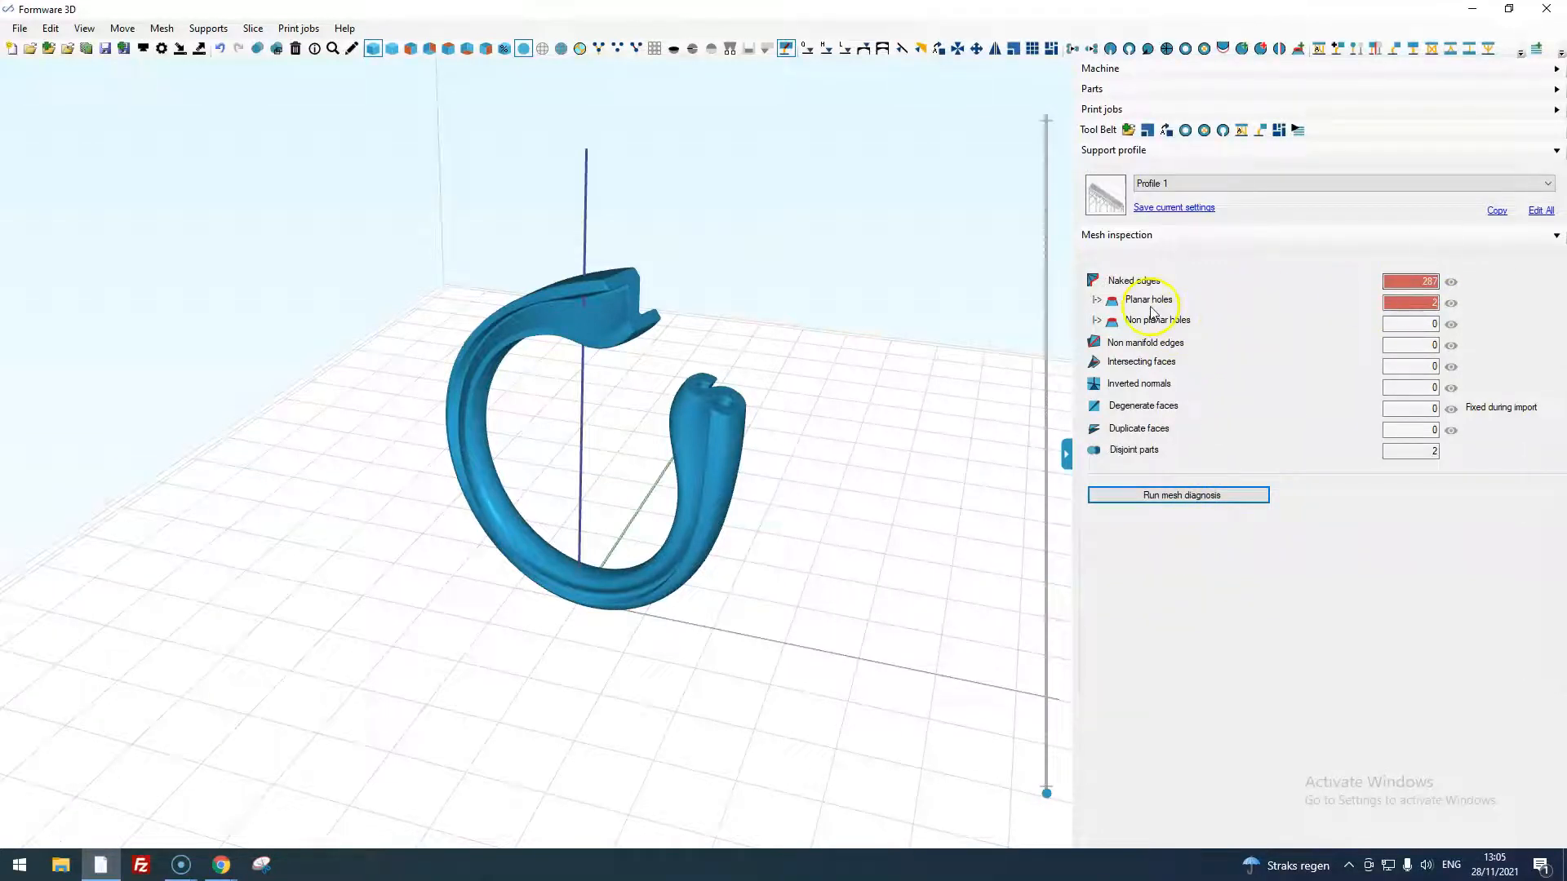
click(1449, 280)
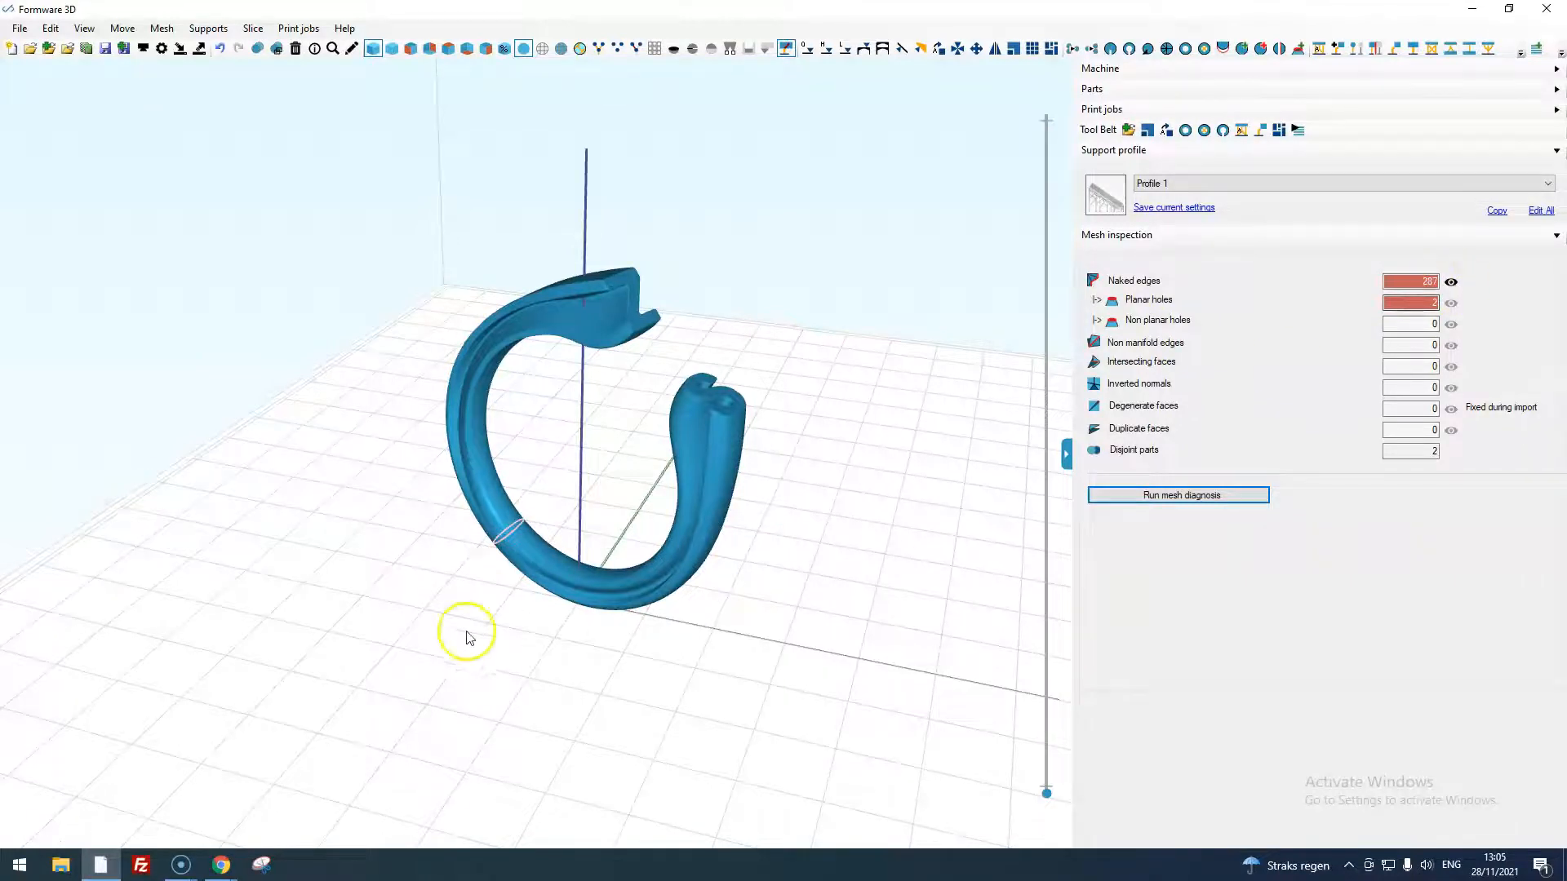
scroll(up, 3)
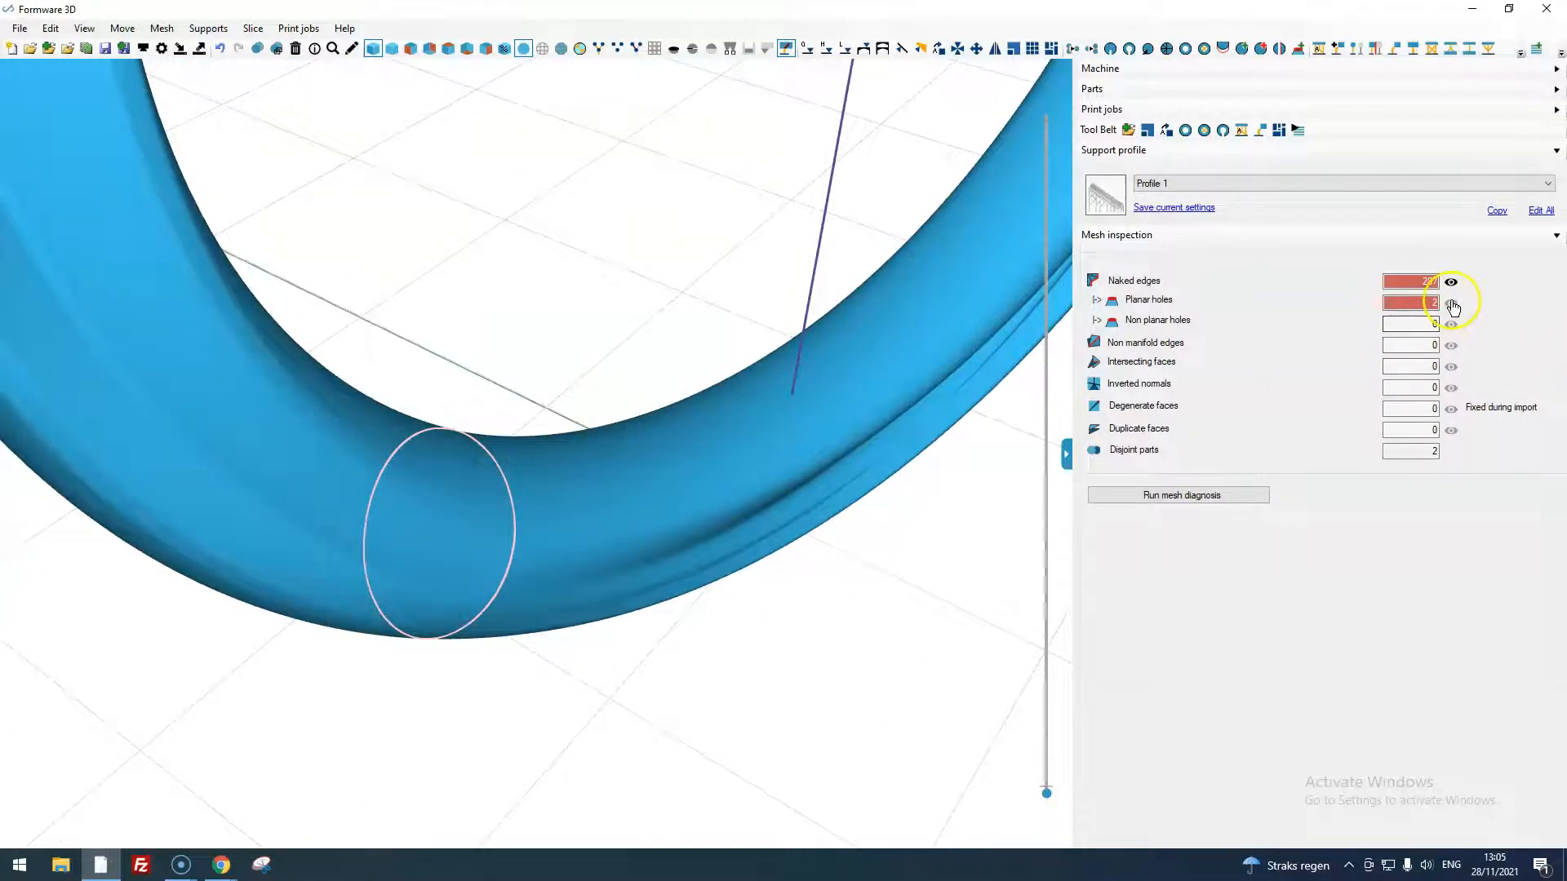
click(1450, 304)
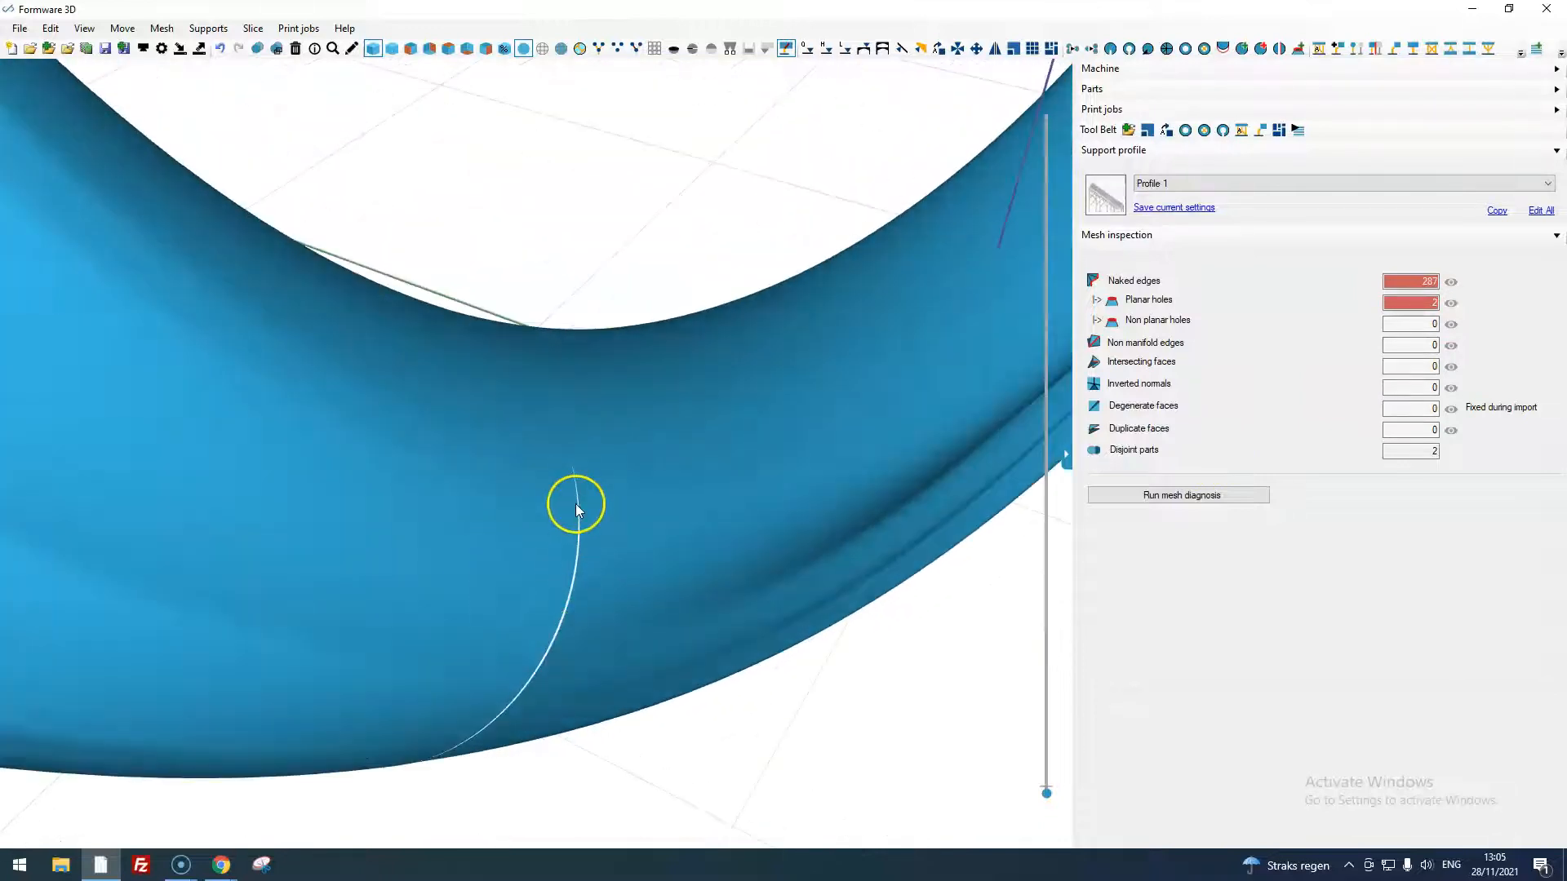
drag(574, 505, 684, 640)
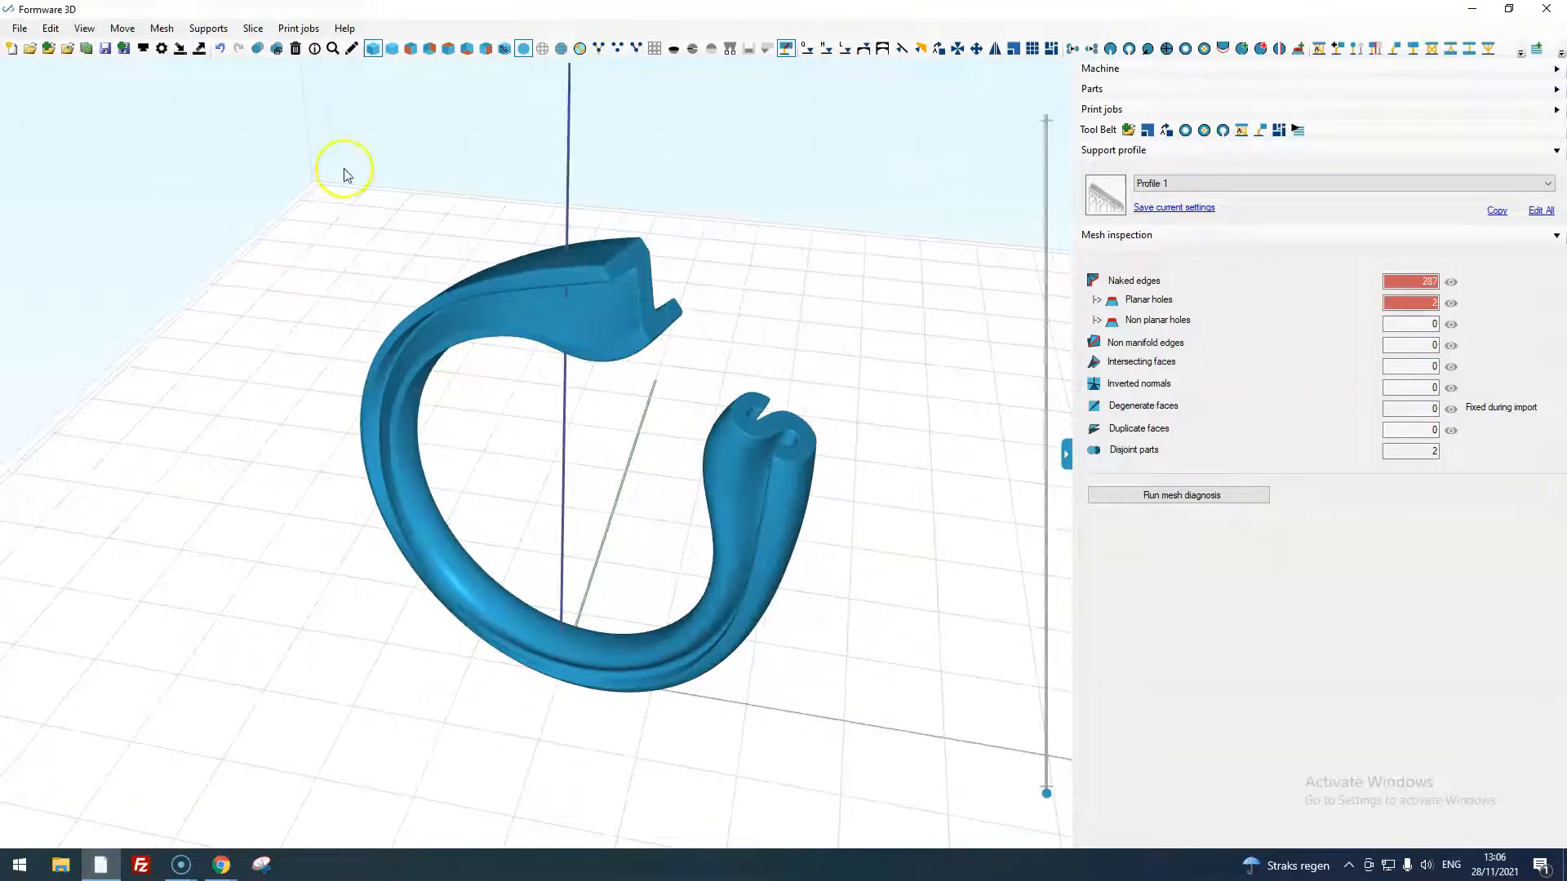
Auto-repair the ring mesh, changing faces 129801→130022 and vertices 65046→65013.
click(160, 28)
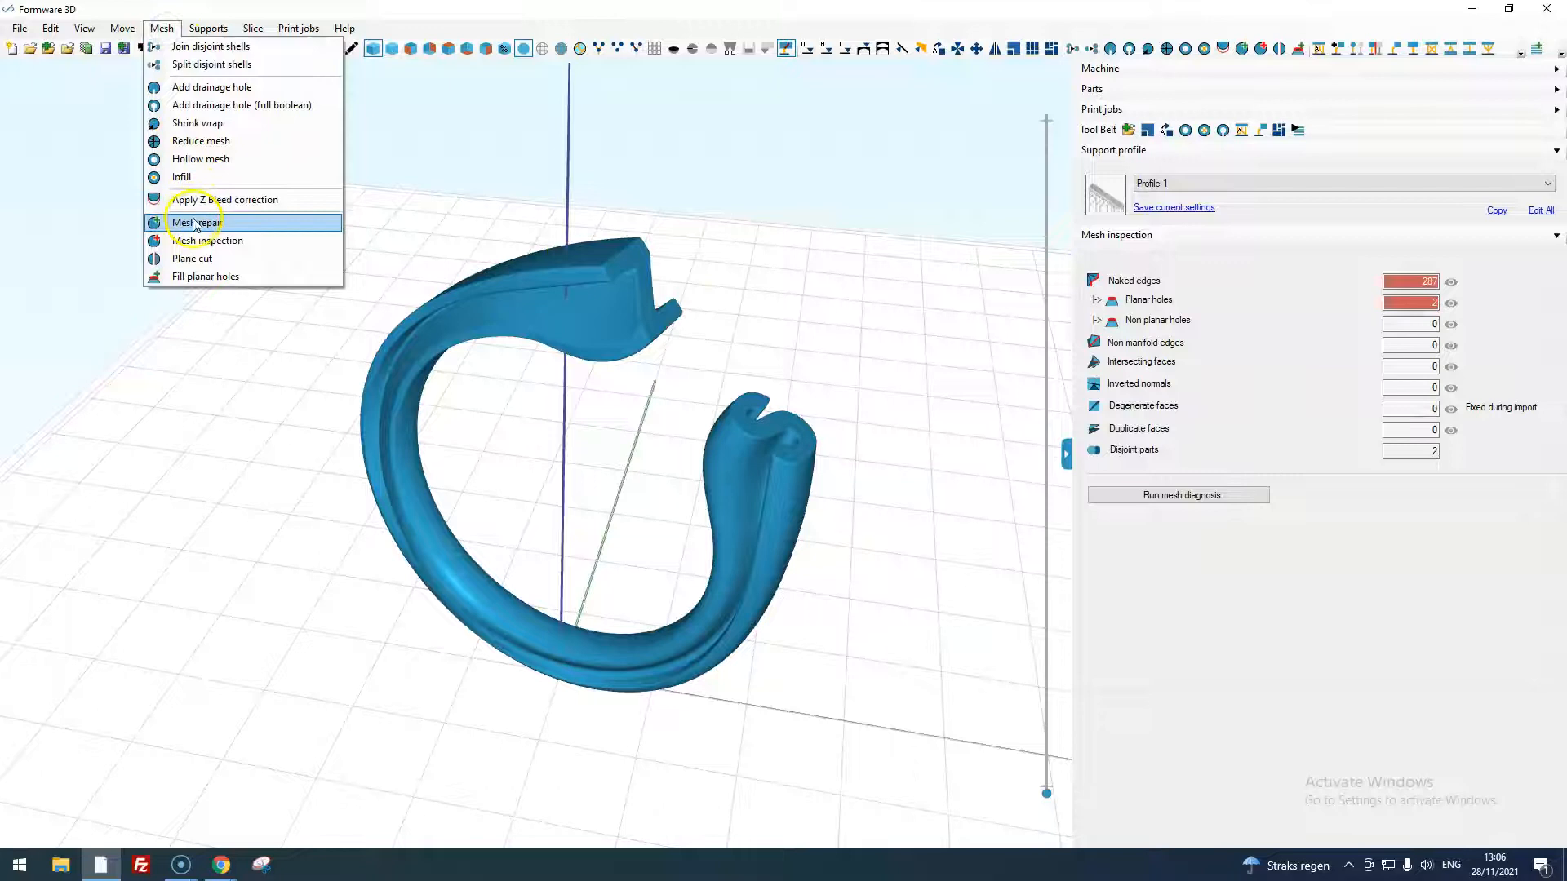
click(190, 222)
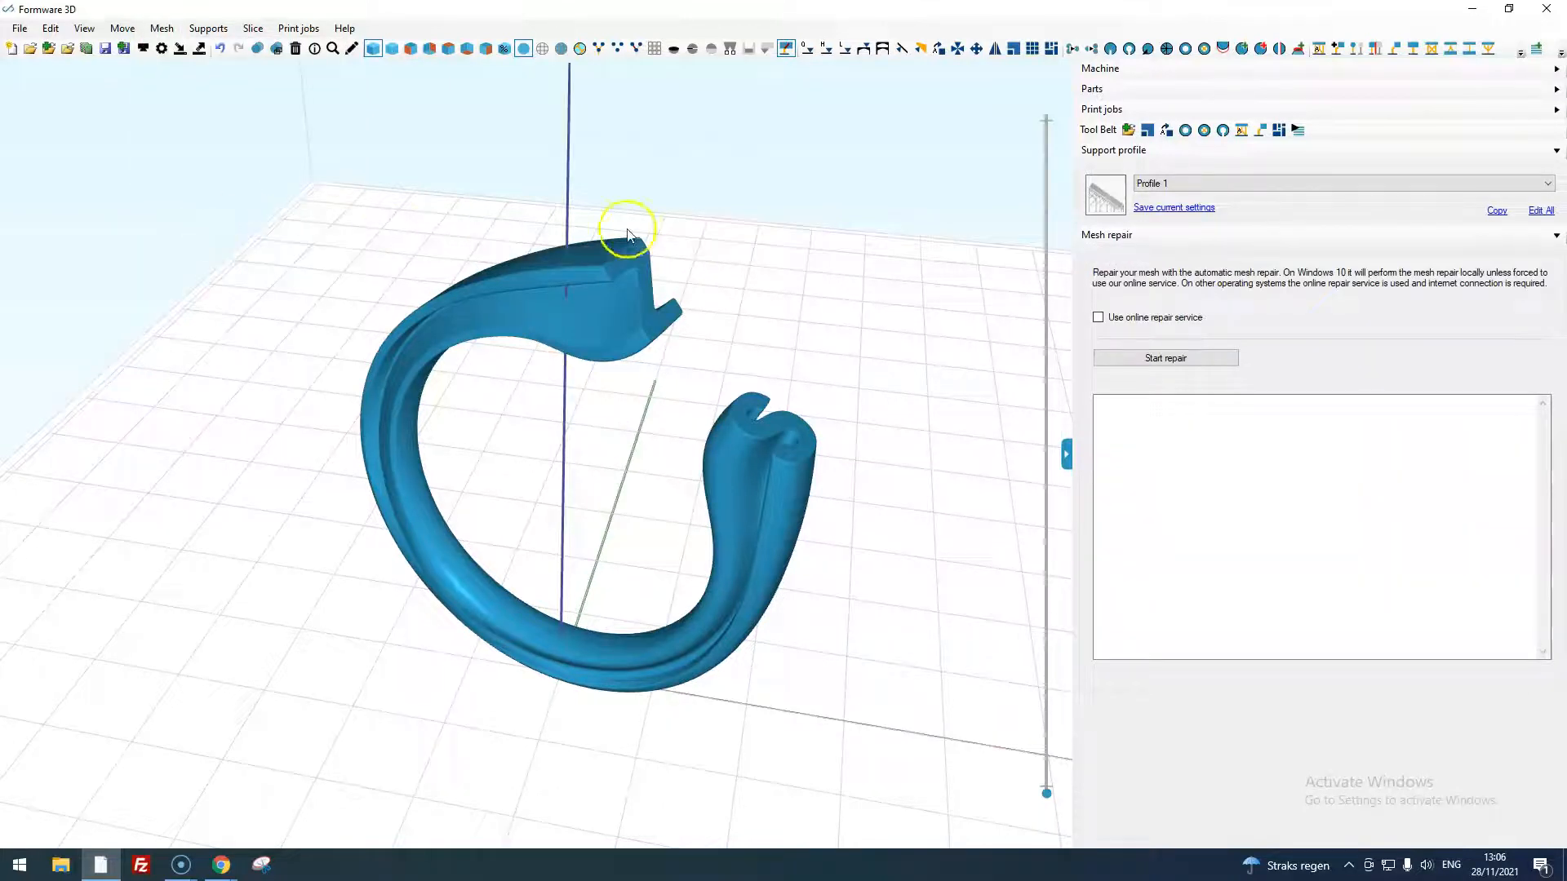
drag(627, 235, 622, 468)
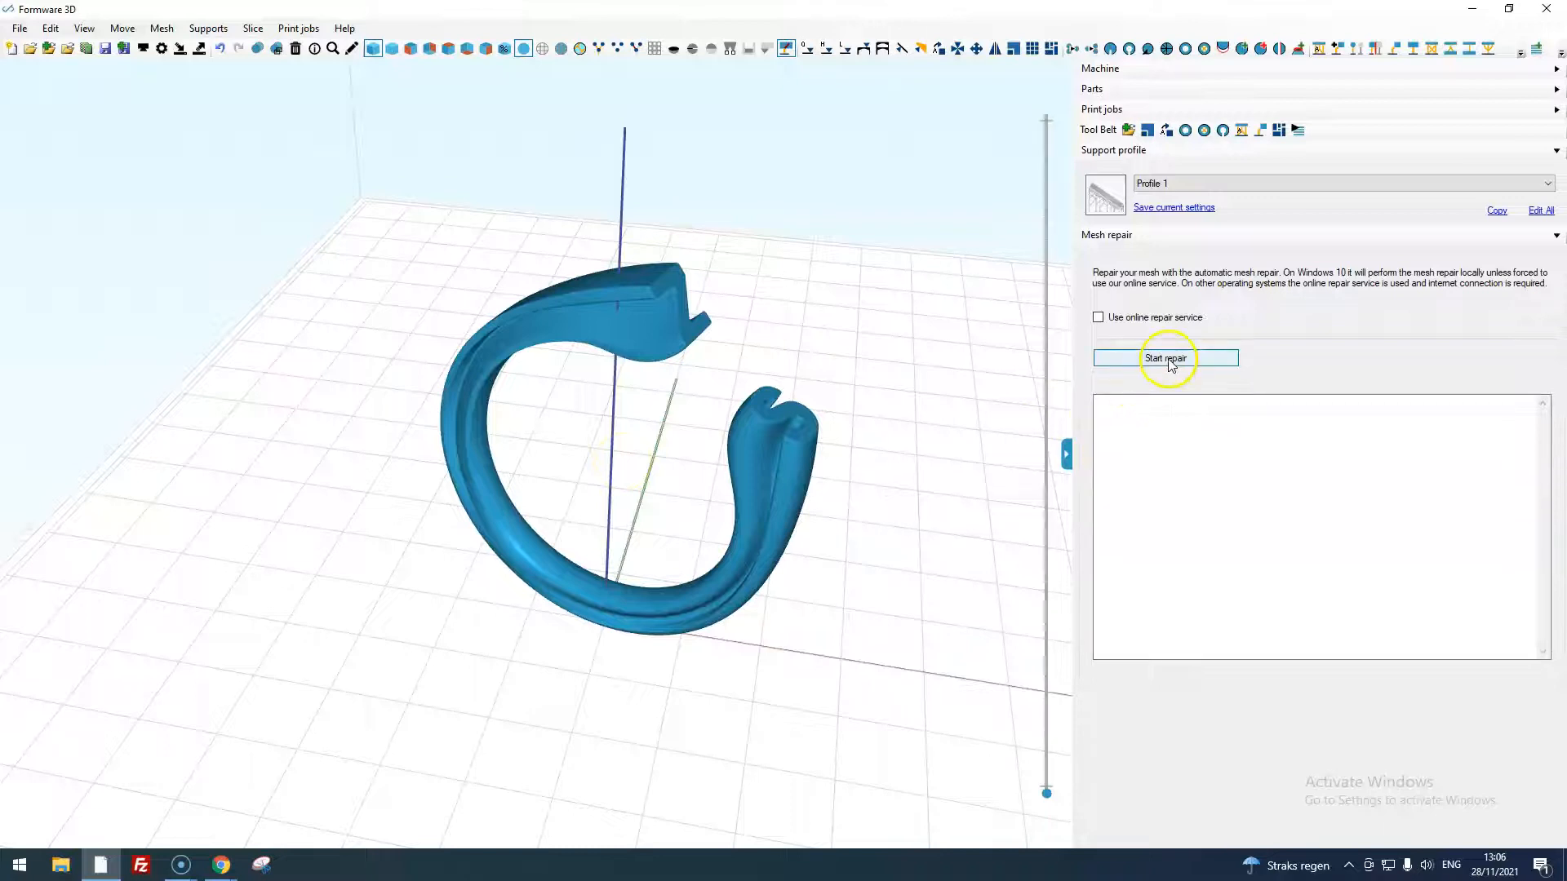
click(1166, 358)
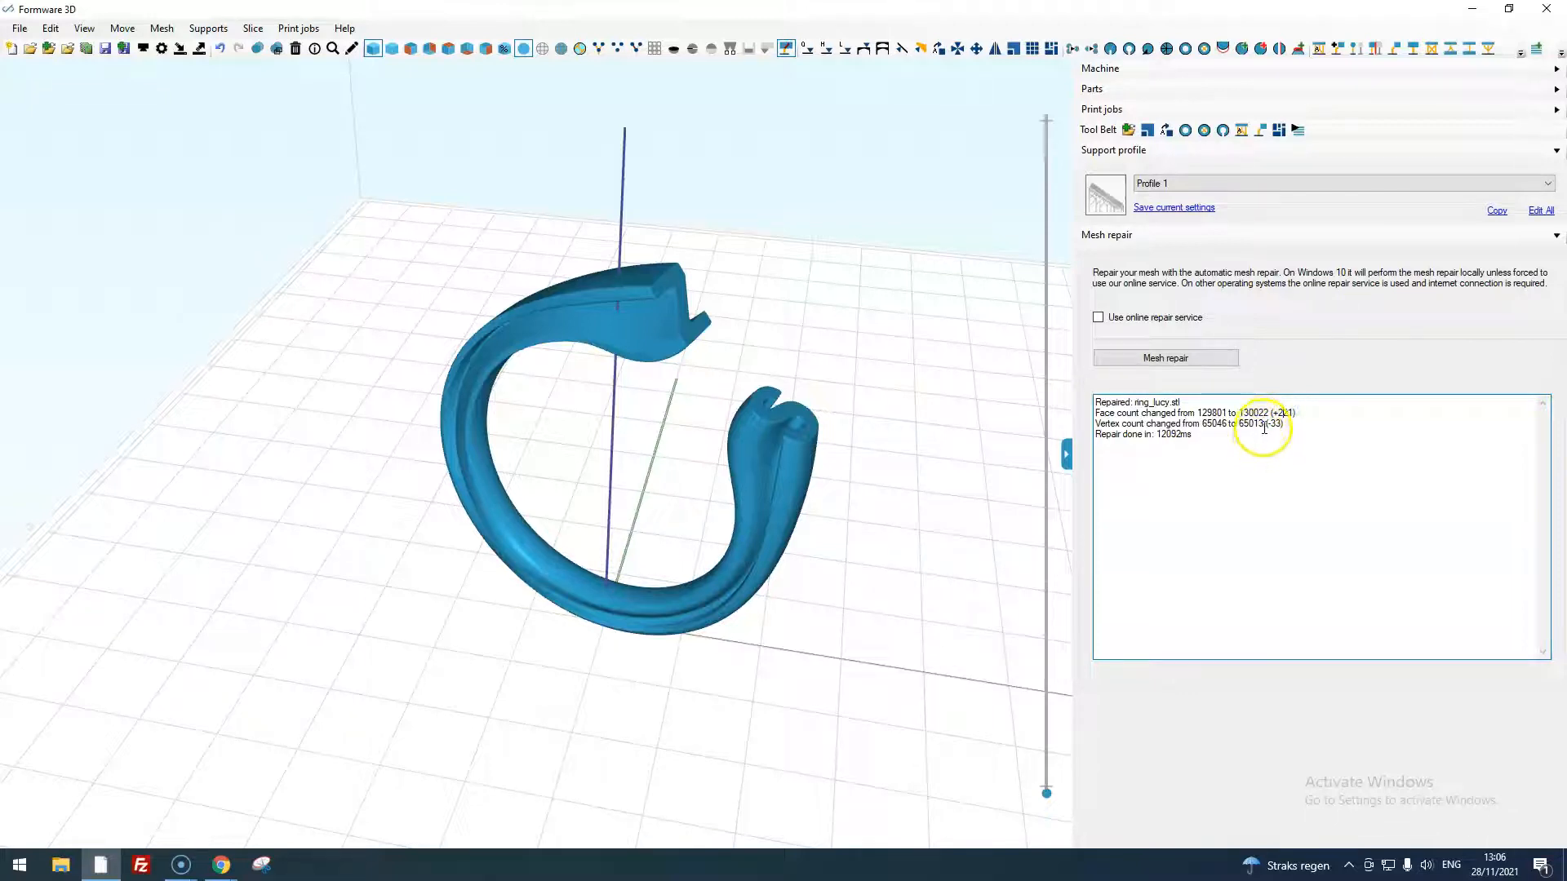
mouse_move(1153, 441)
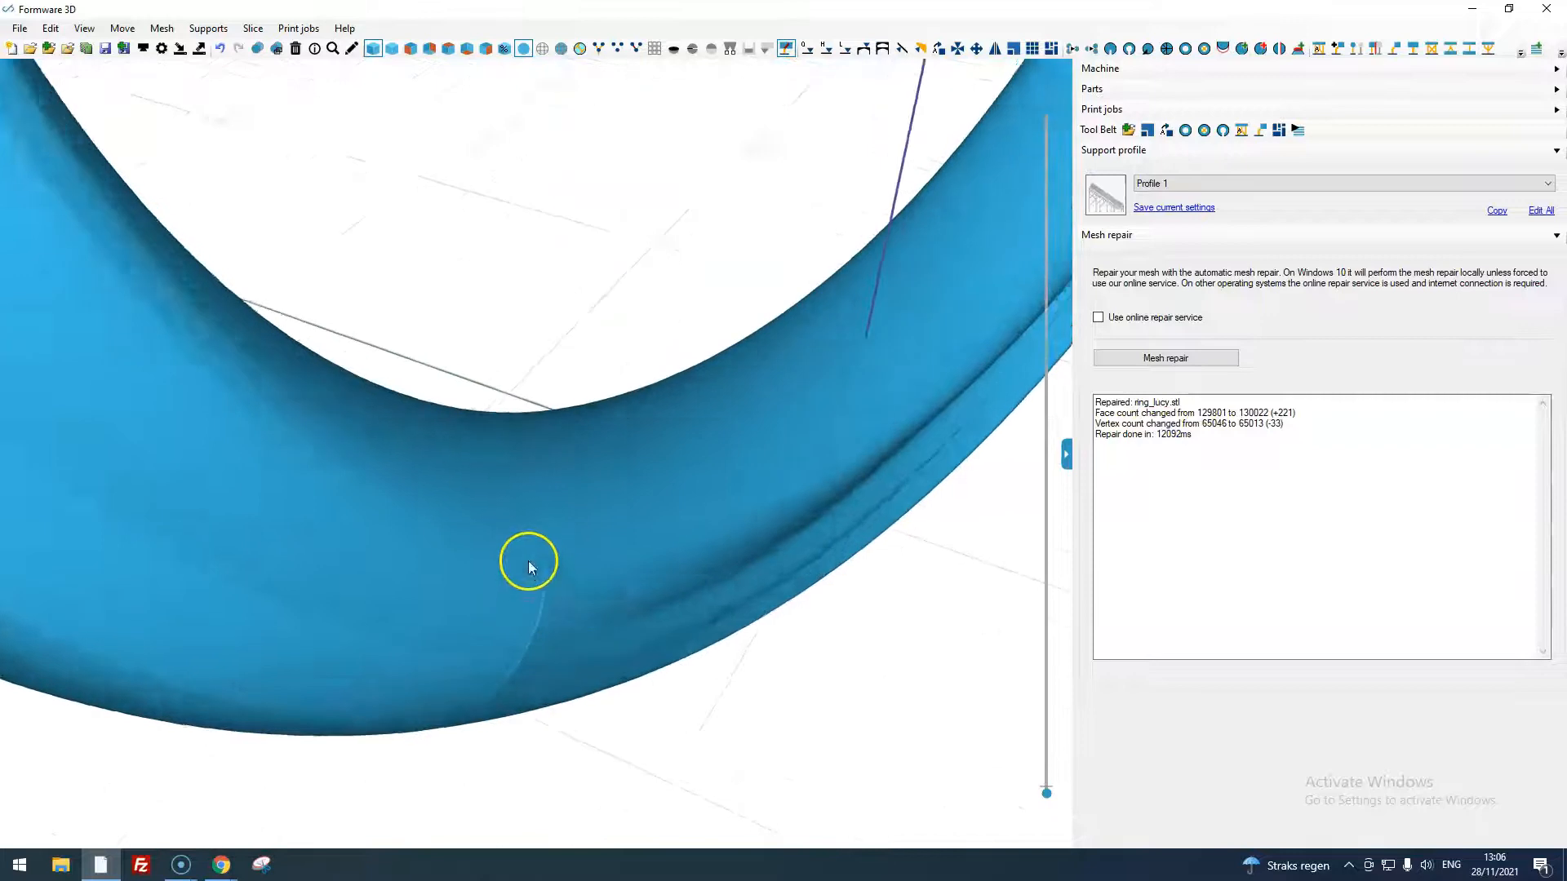
Re-diagnose the repaired ring, now showing zero naked edges, holes and disjoint parts.
click(562, 47)
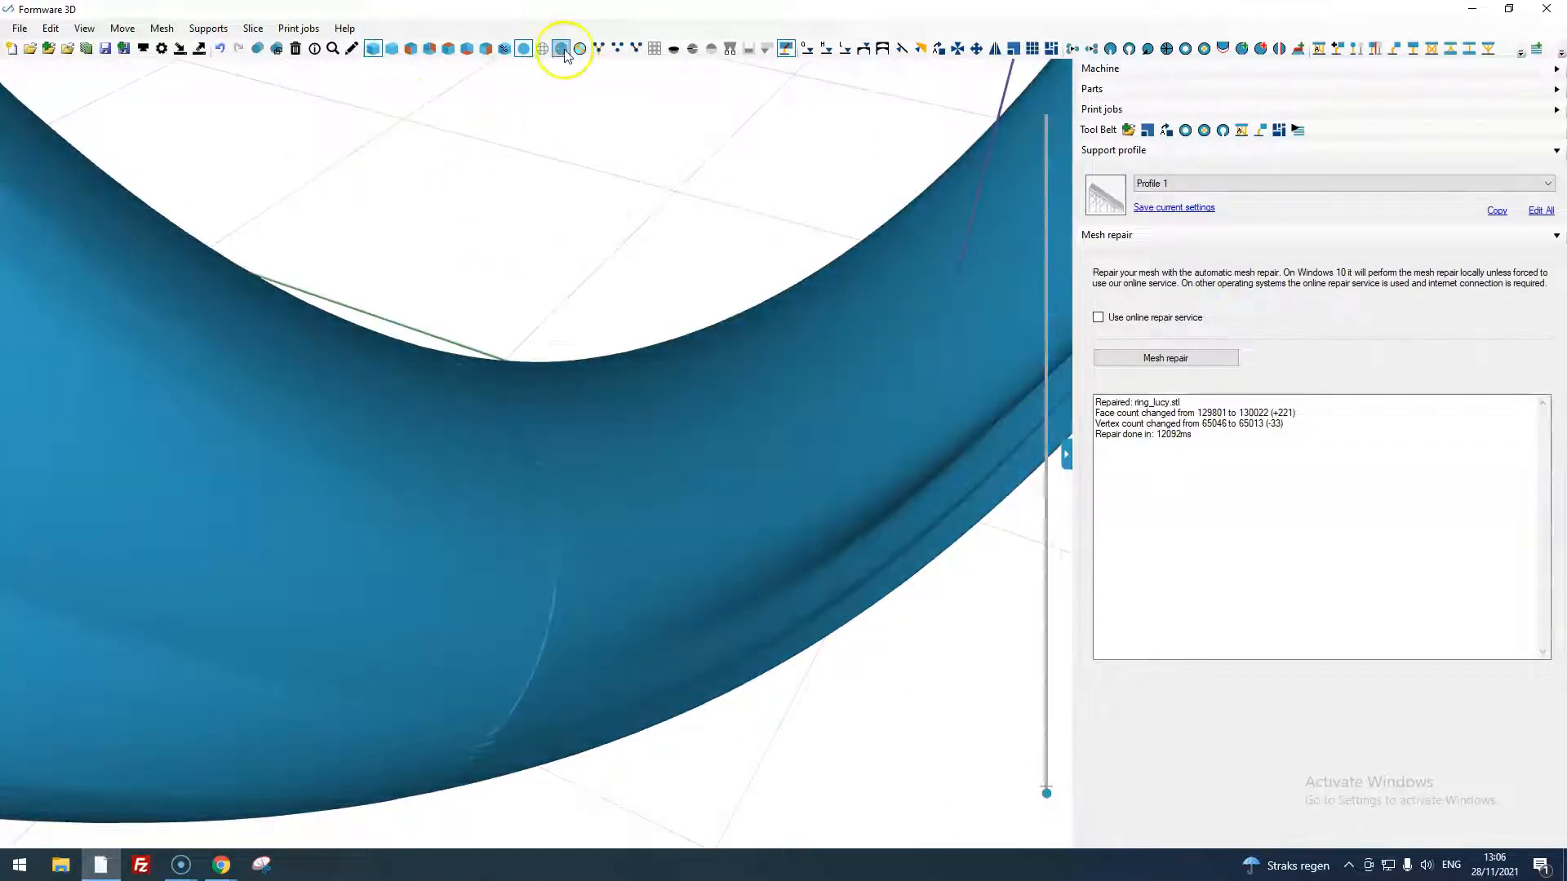
click(561, 48)
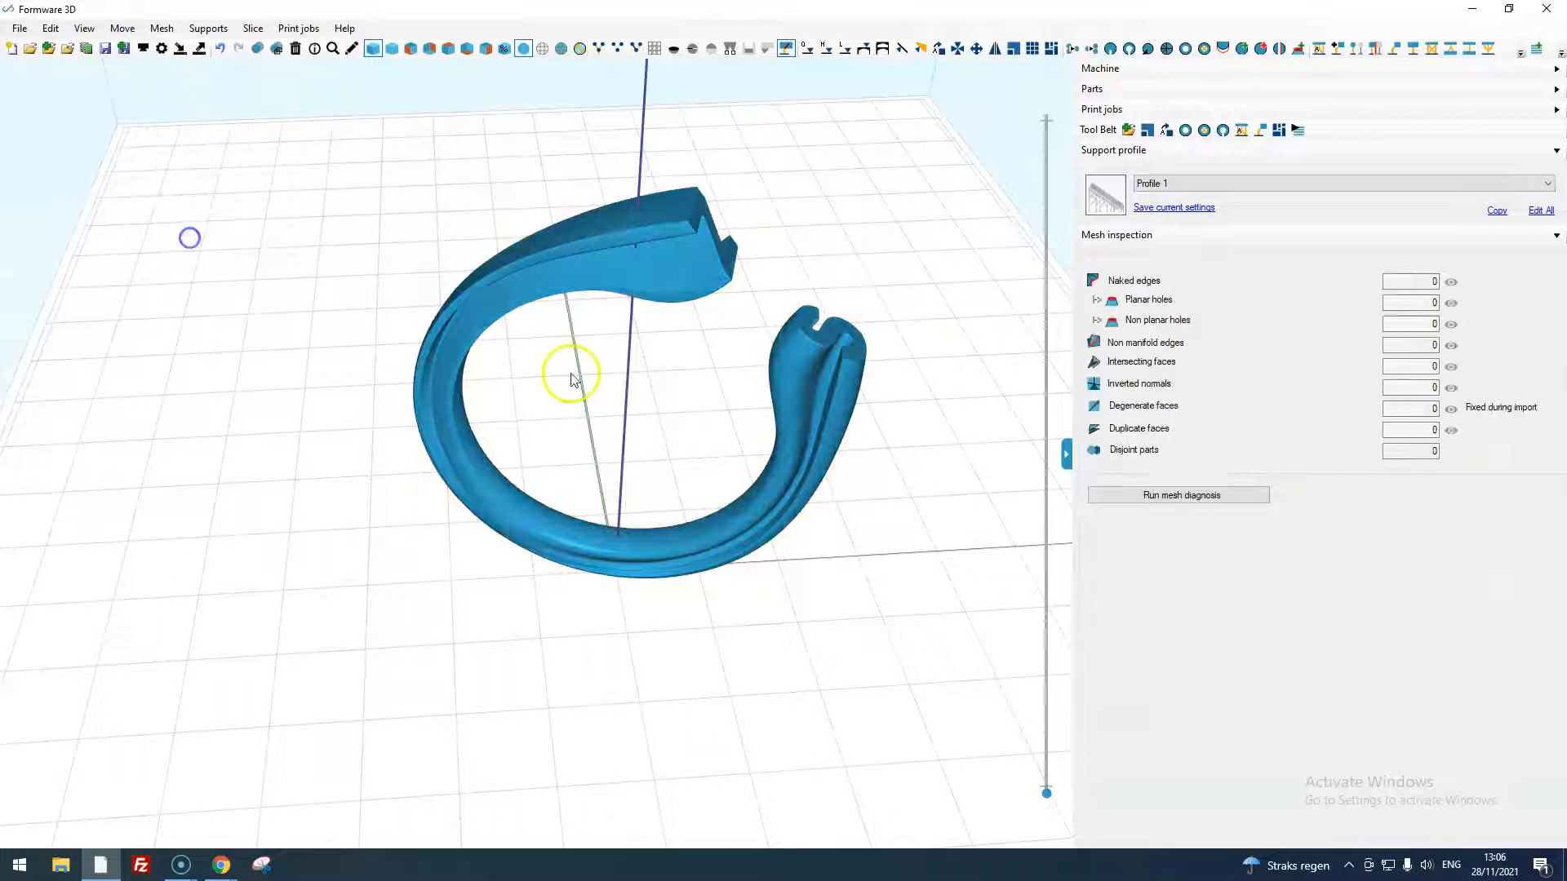
click(1178, 494)
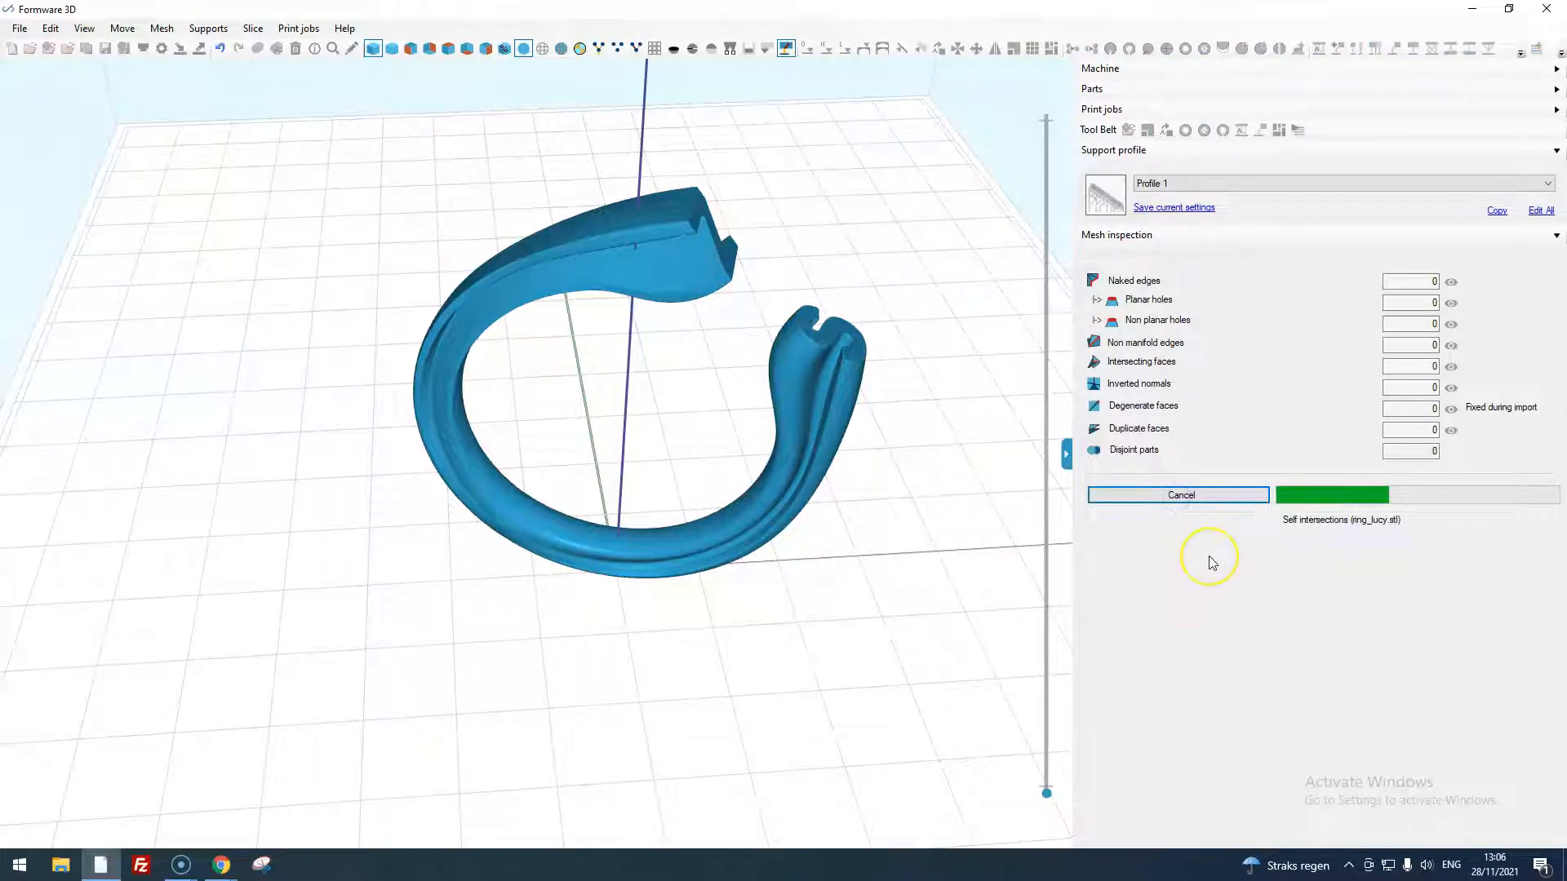